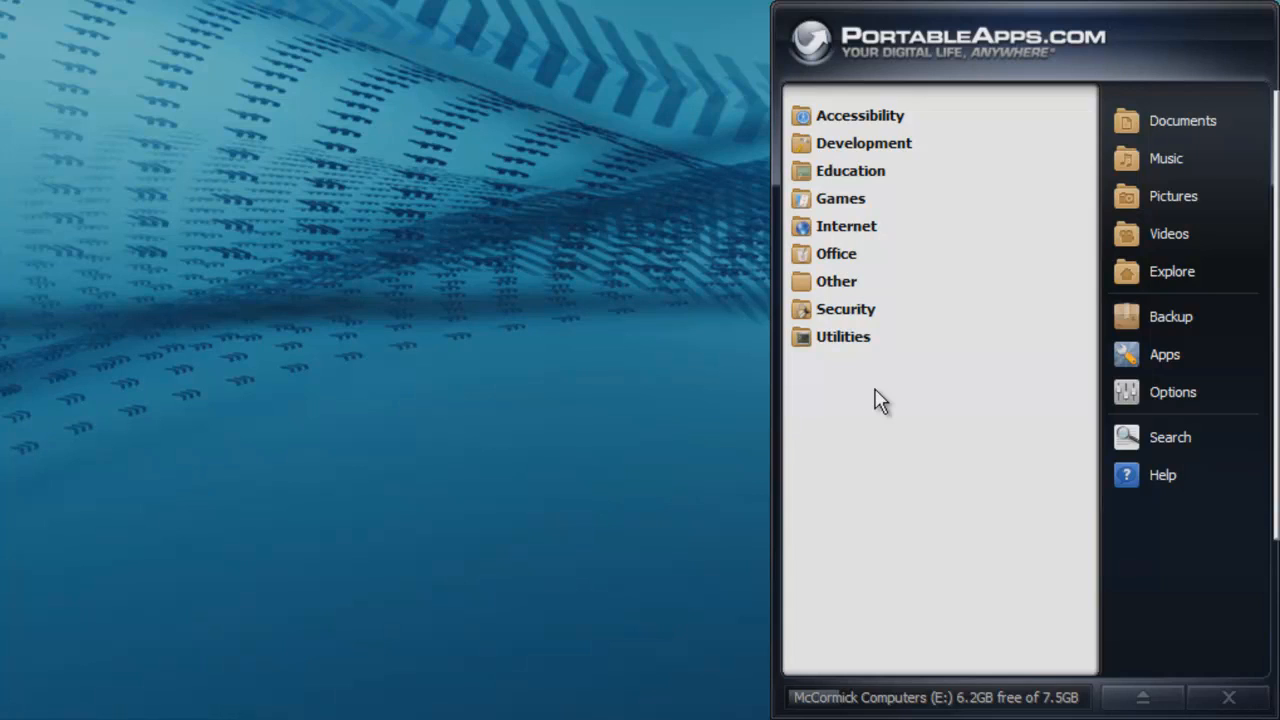
mouse_move(1162, 354)
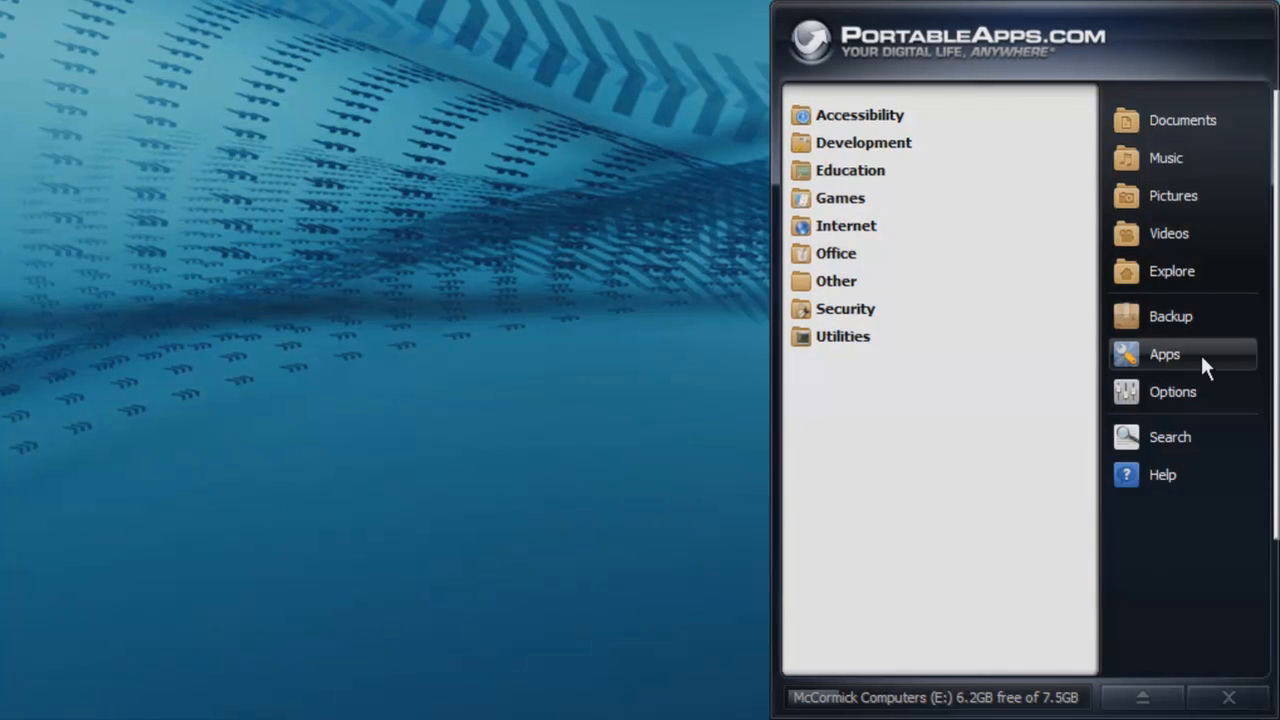
- Expand the Utilities category to show its eight apps, including 7-Zip and CamStudio
click(1162, 354)
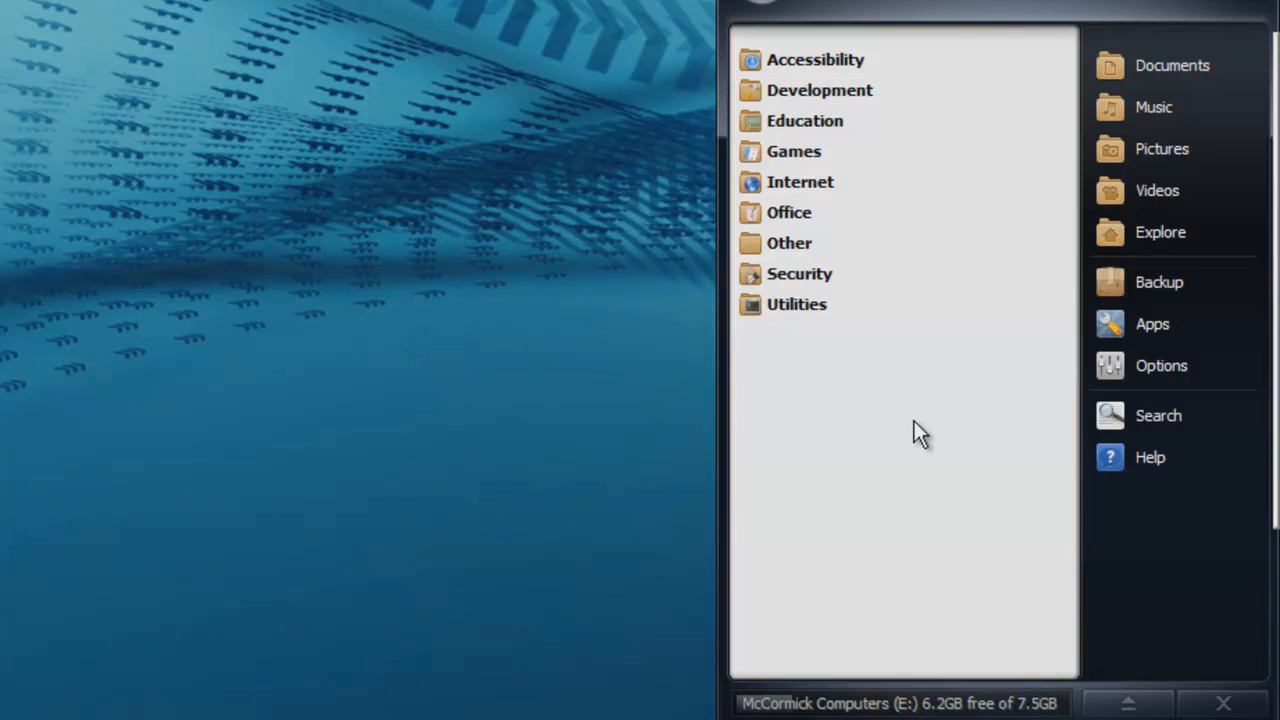
mouse_move(812, 315)
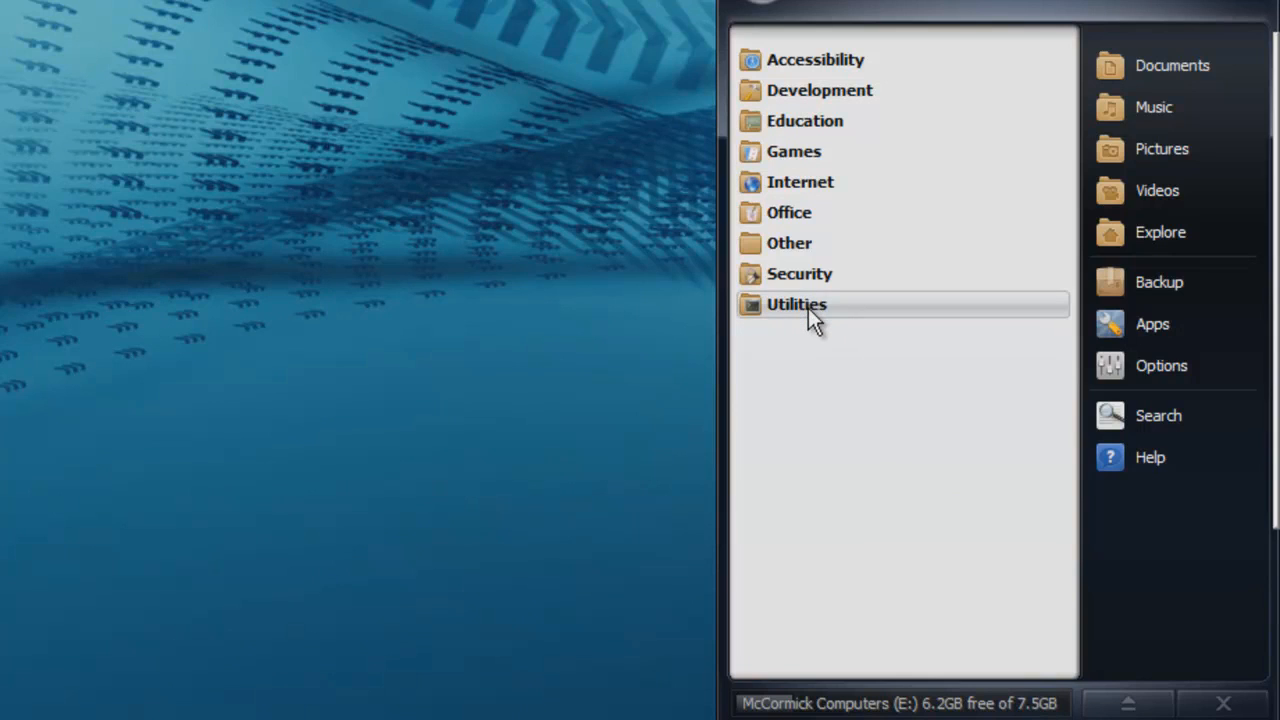
click(795, 304)
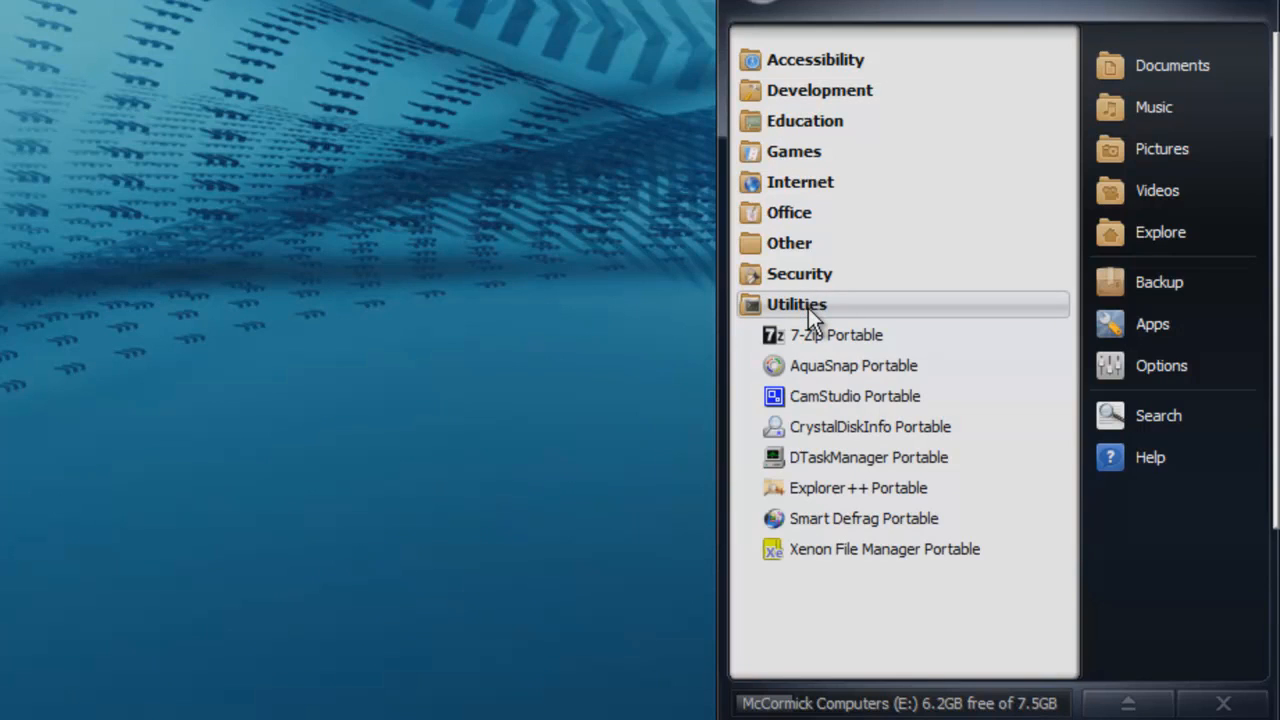
mouse_move(938, 472)
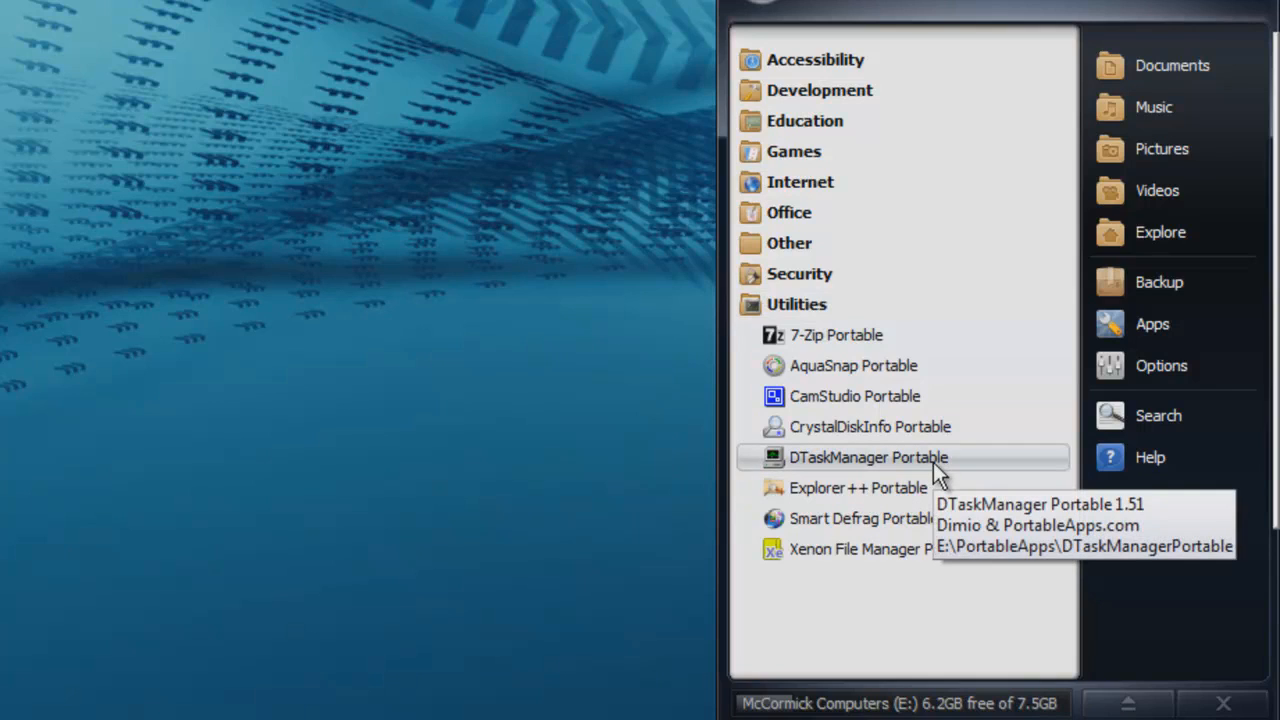
mouse_move(941, 473)
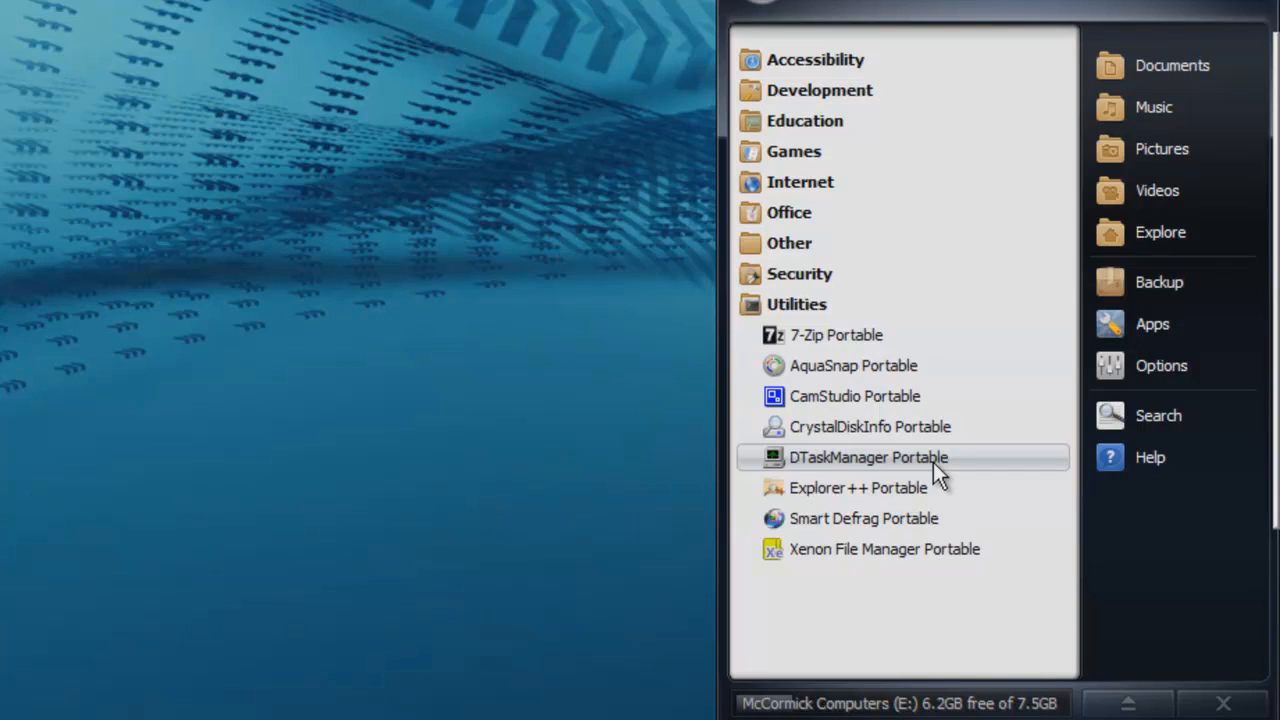
mouse_move(935, 495)
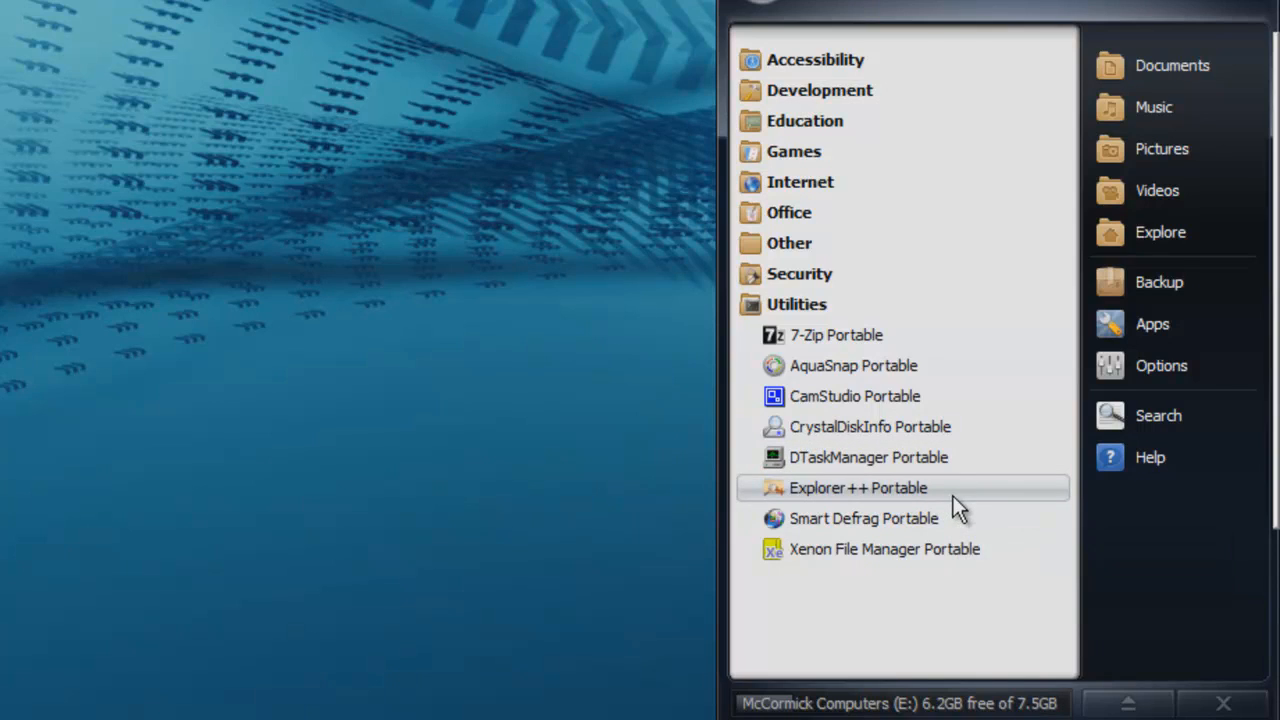
- Launch Explorer++ Portable from Utilities, opening the Computer view with drives C:, D:, E:
click(857, 487)
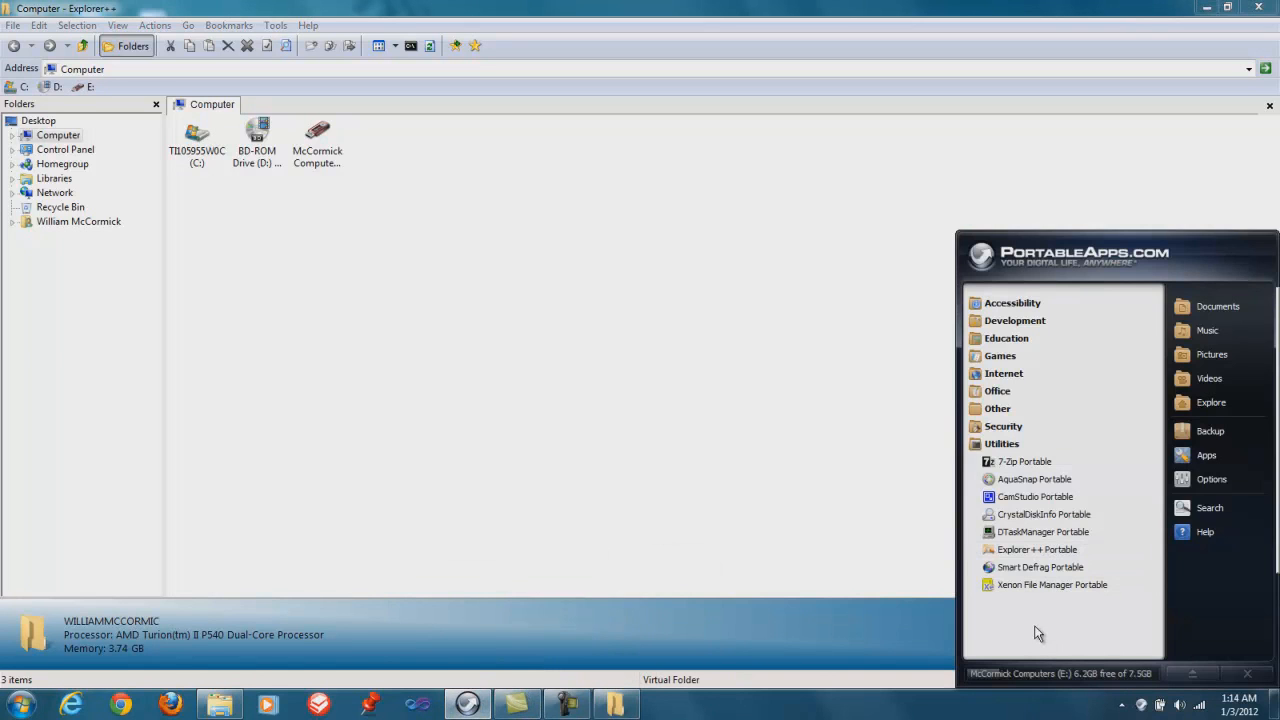
mouse_move(1041, 570)
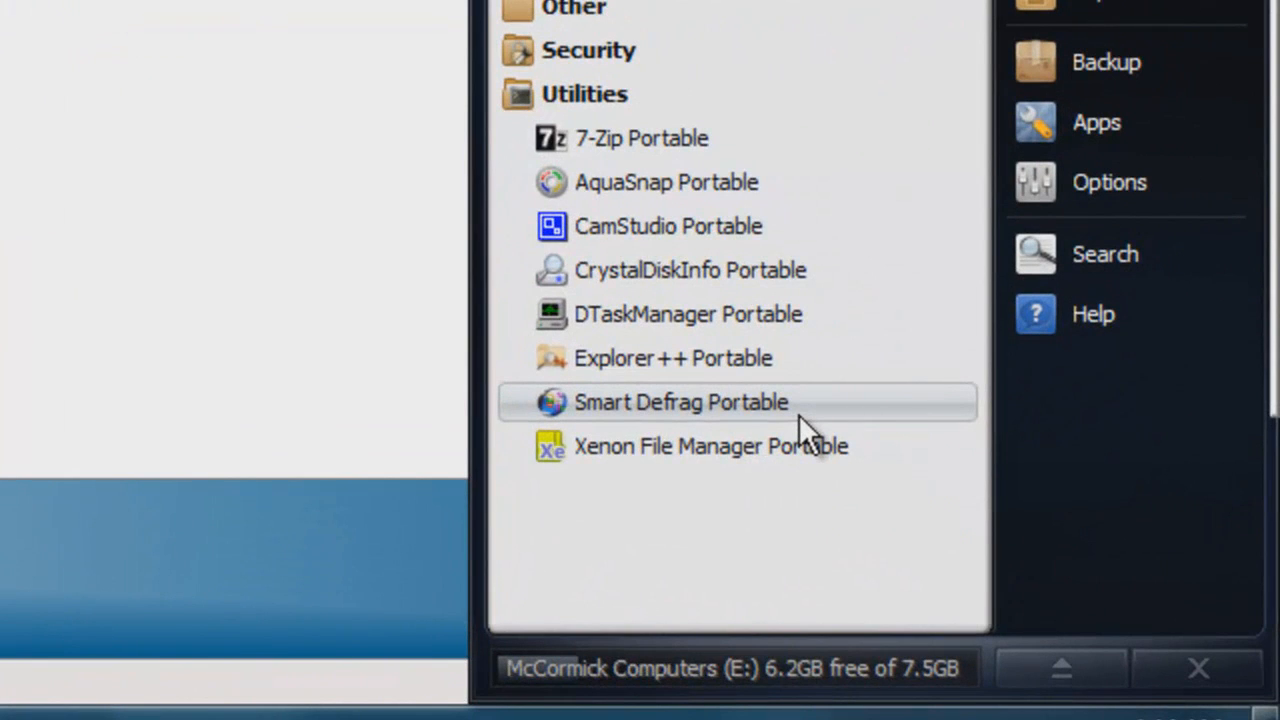
- Launch Smart Defrag Portable from Utilities, showing volumes C: and removable E:
click(679, 402)
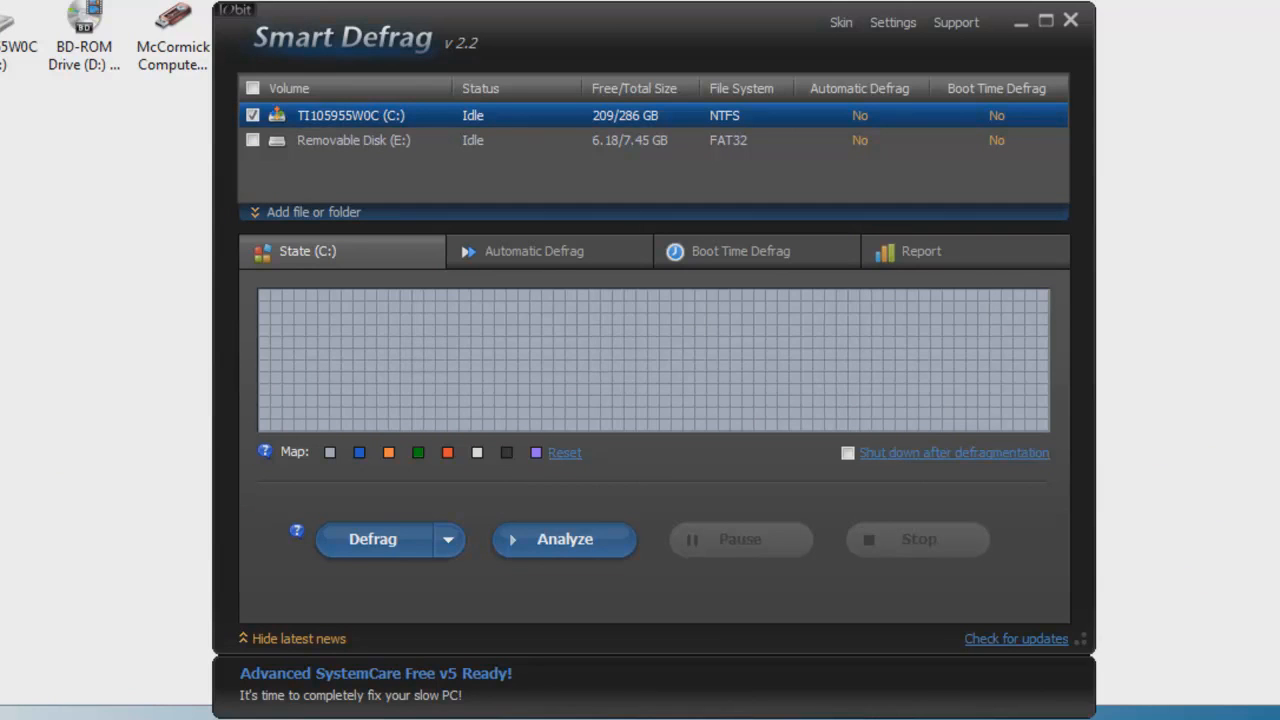
mouse_move(833, 427)
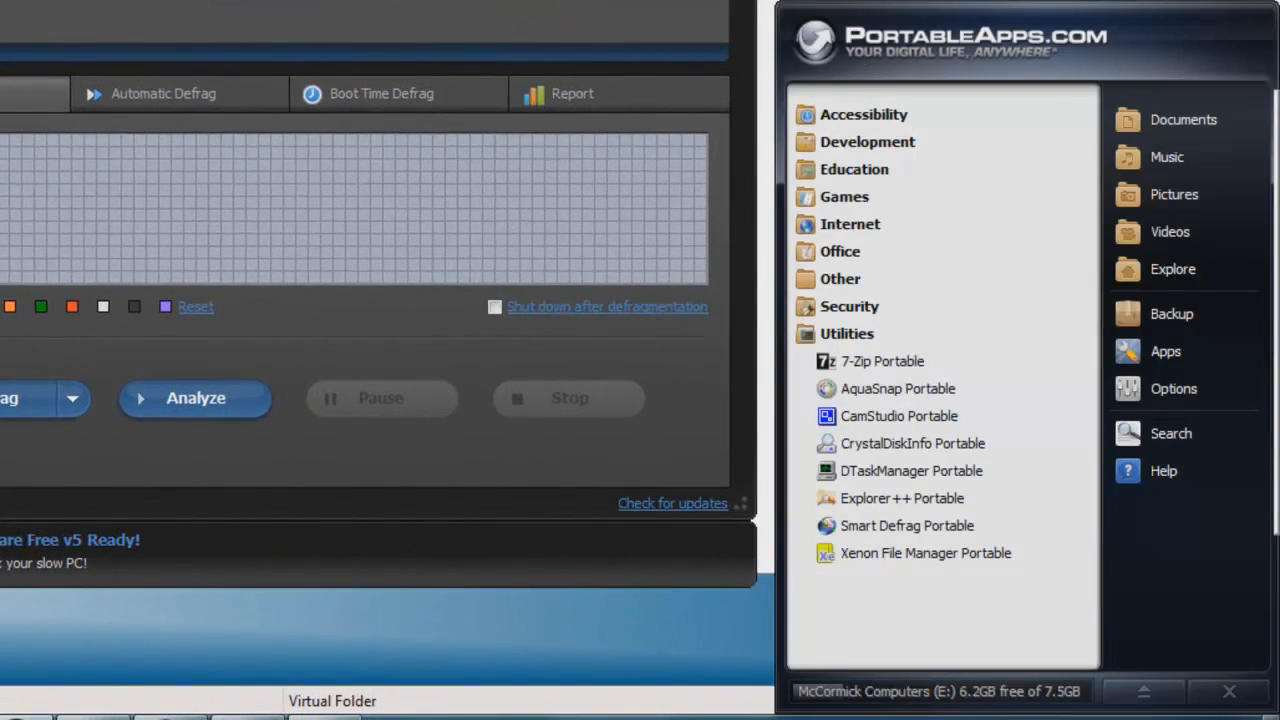
mouse_move(854, 340)
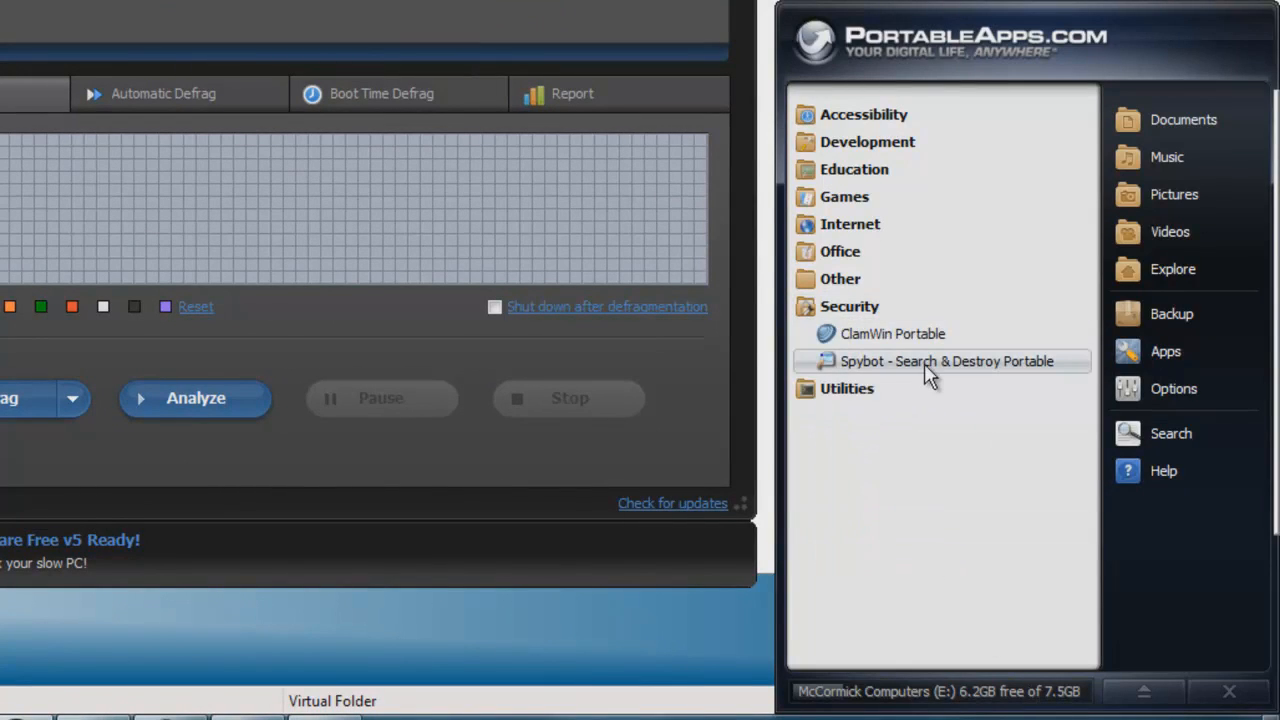
mouse_move(928, 371)
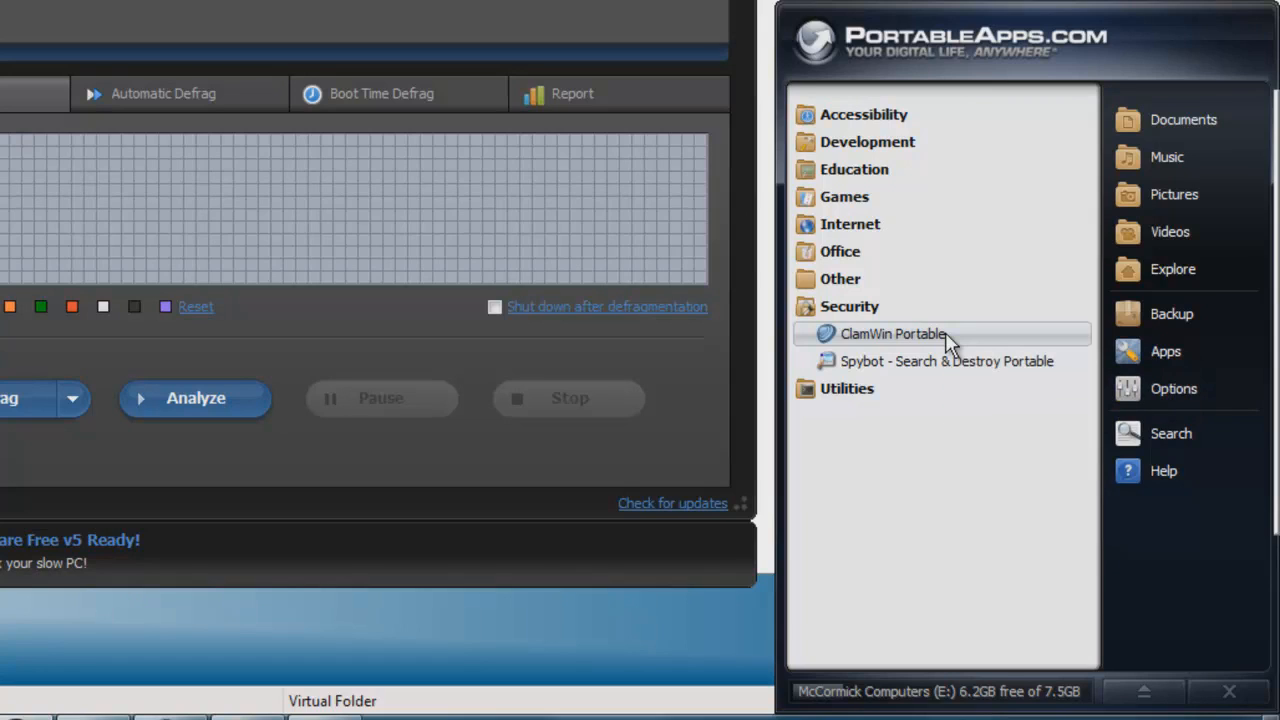
mouse_move(987, 344)
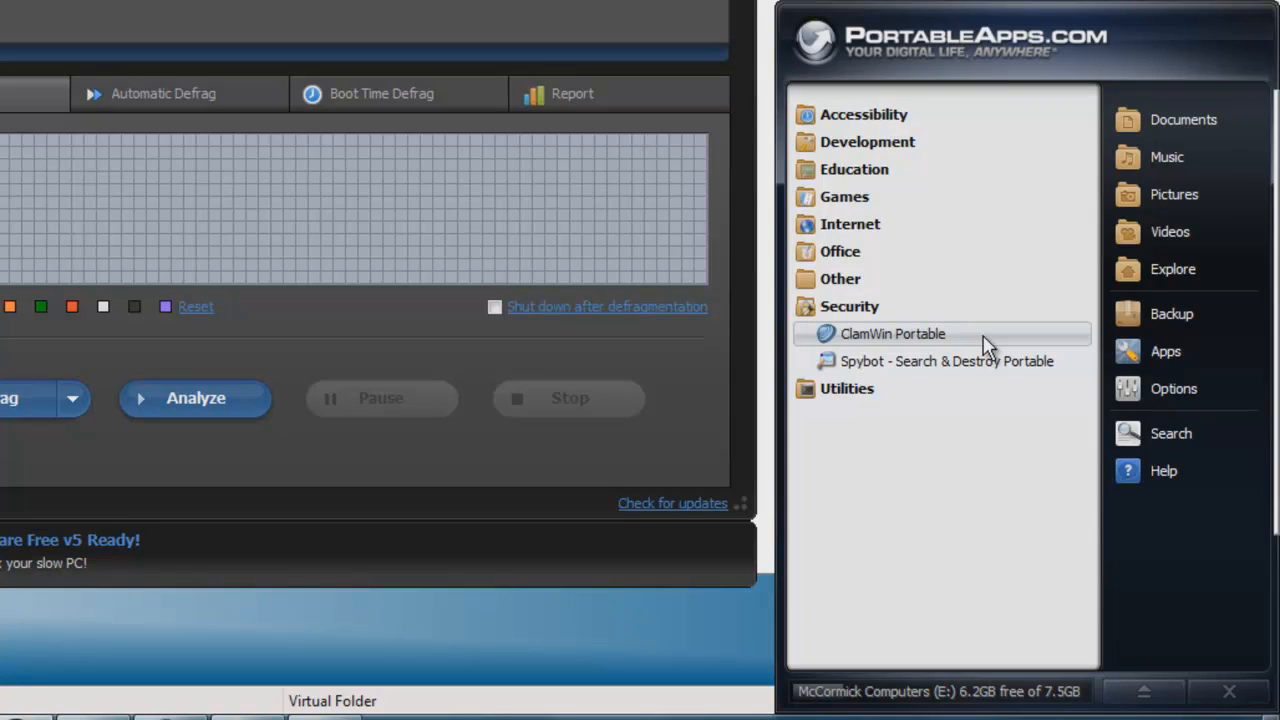
mouse_move(883, 313)
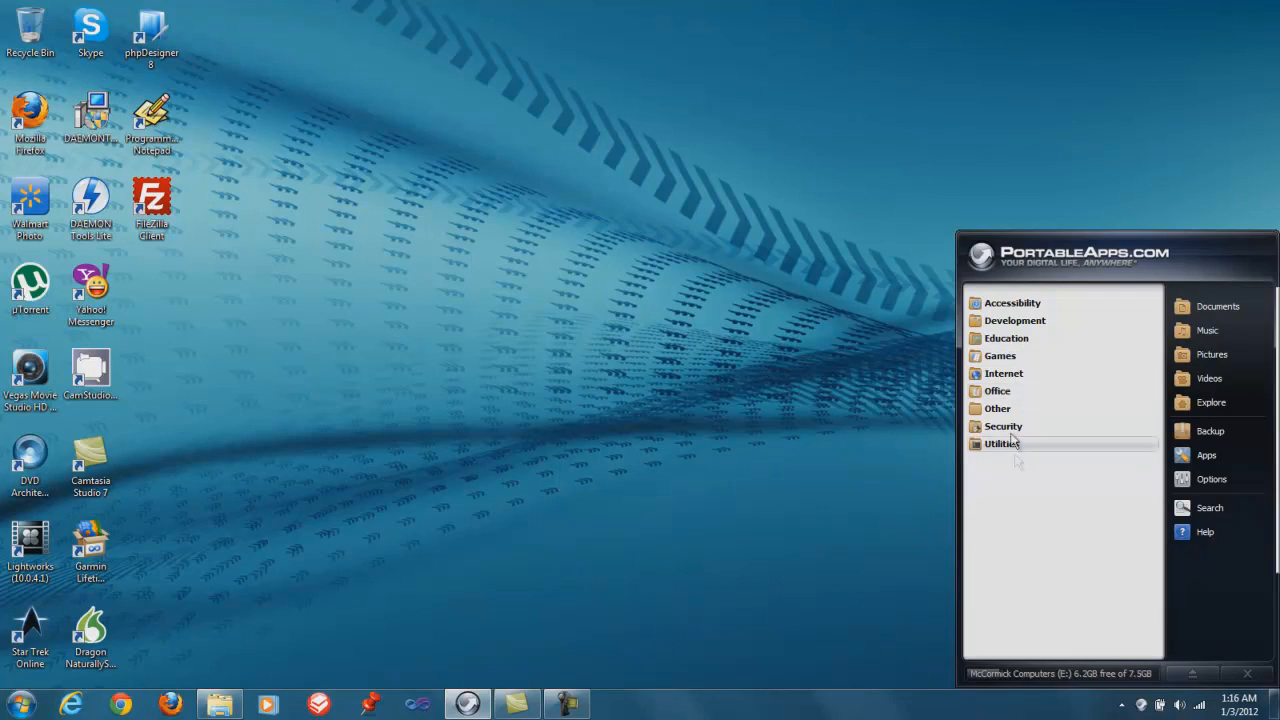
- Expand Internet to list Chrome, Firefox, Opera, SeaMonkey and Skype portable apps
click(1004, 373)
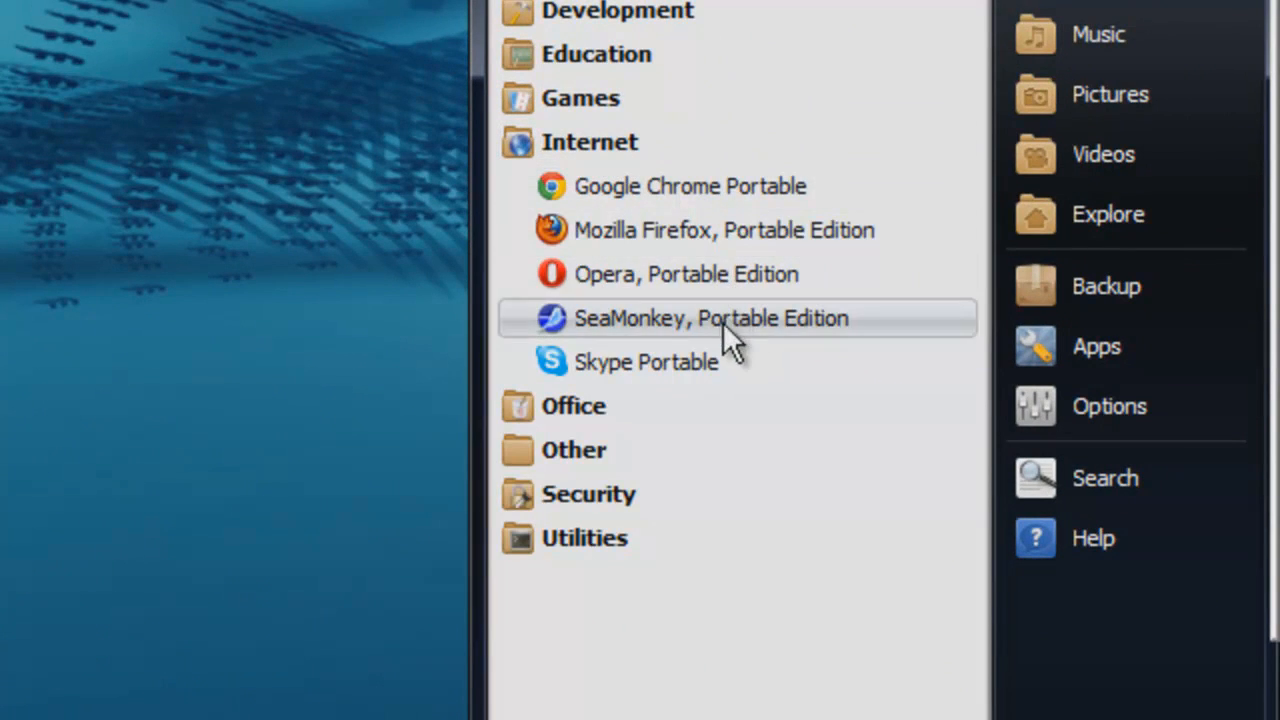
mouse_move(704, 192)
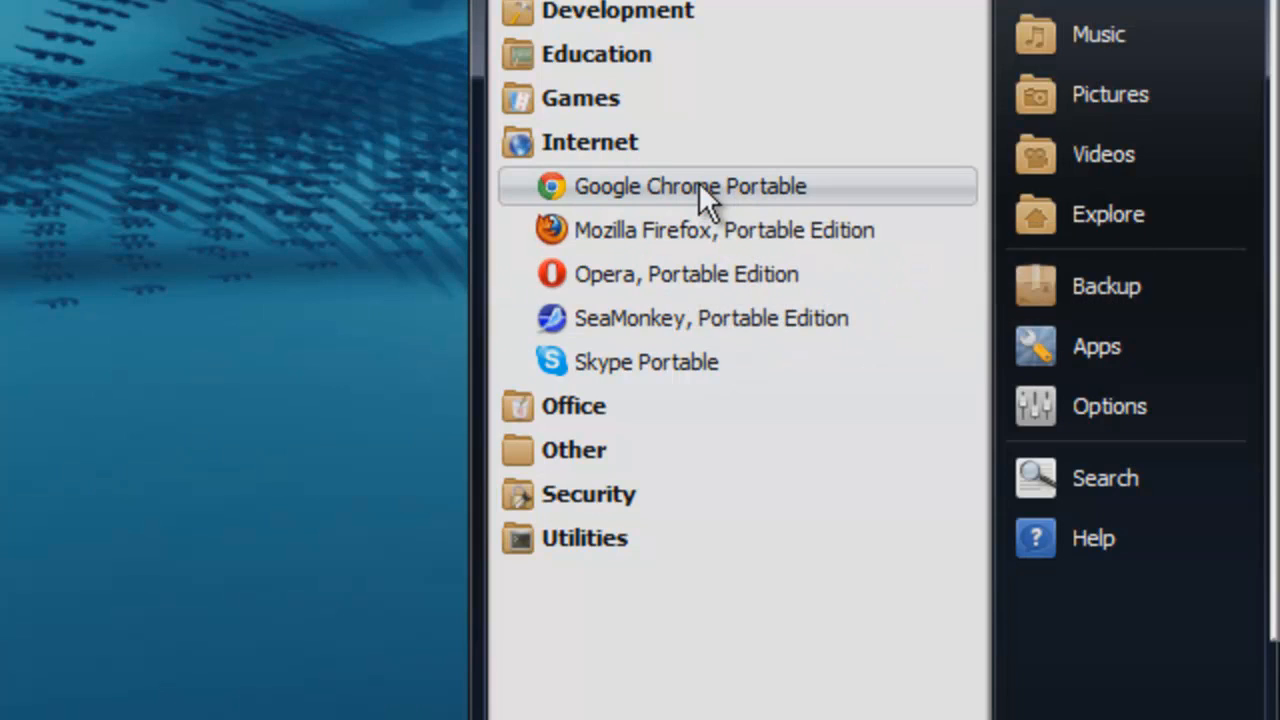
mouse_move(730, 205)
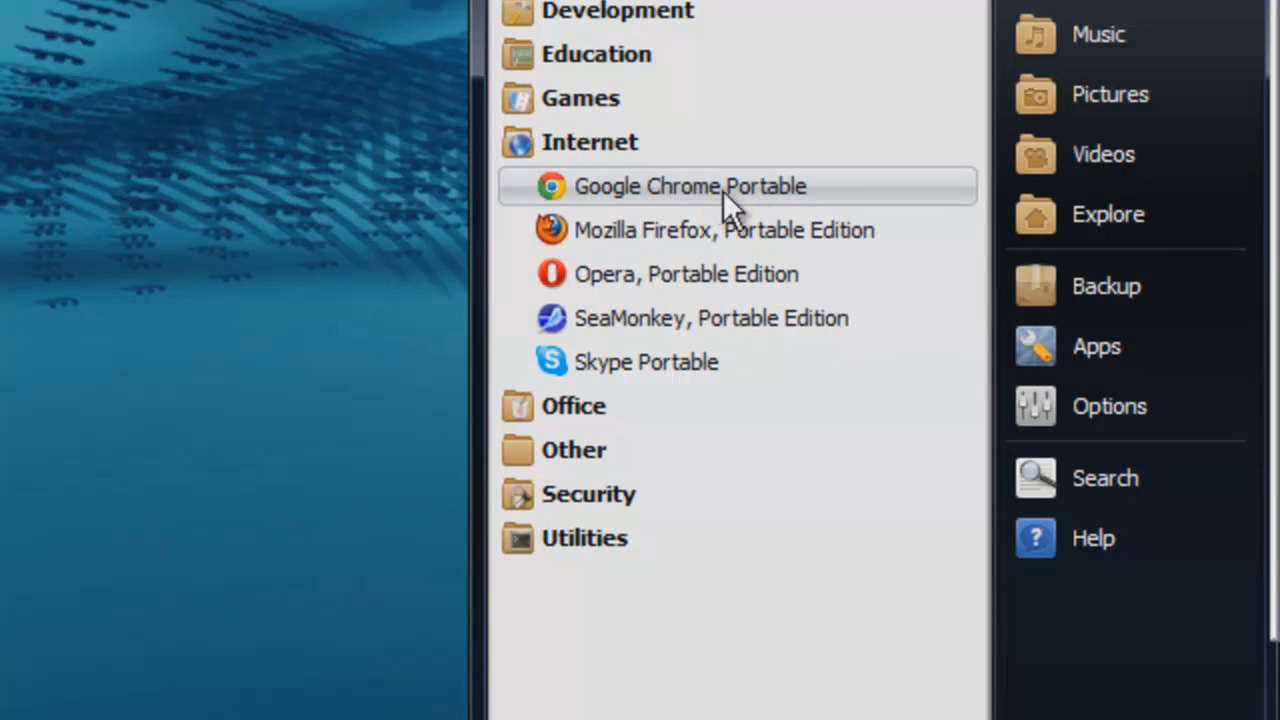
mouse_move(722, 272)
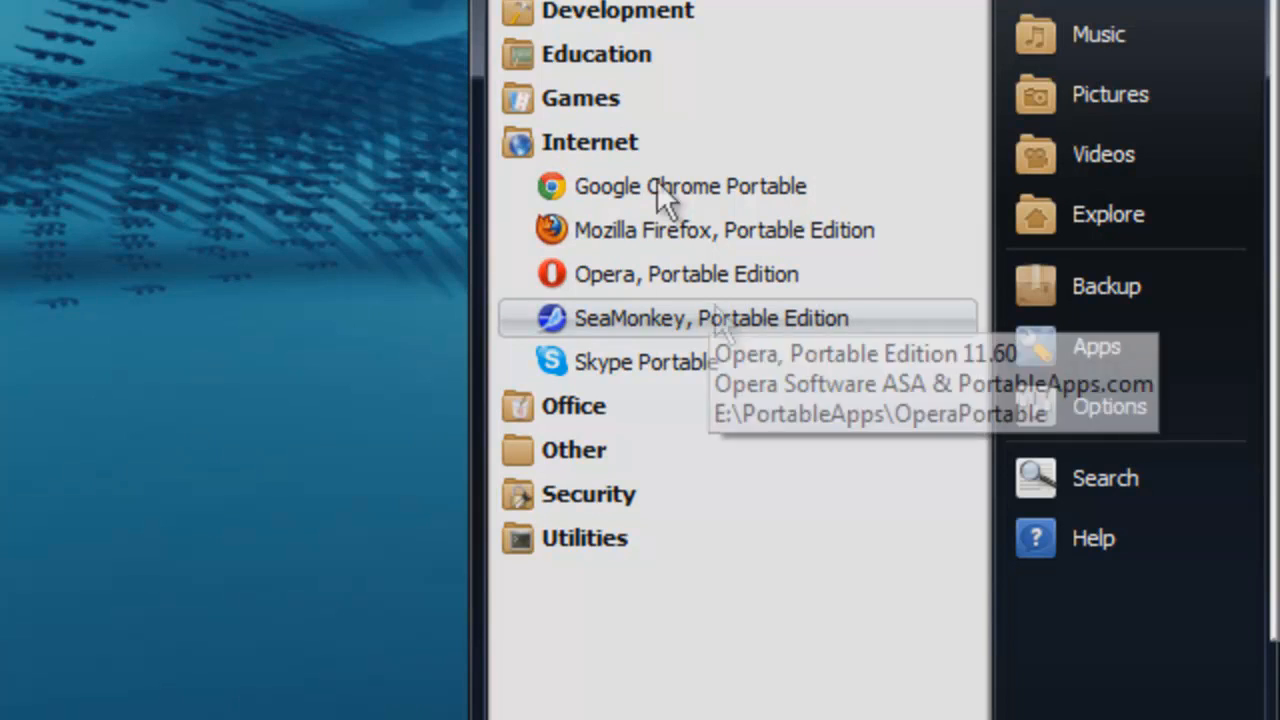
- Collapse Internet and expand Office to show the seven OpenOffice.org Portable apps
click(592, 141)
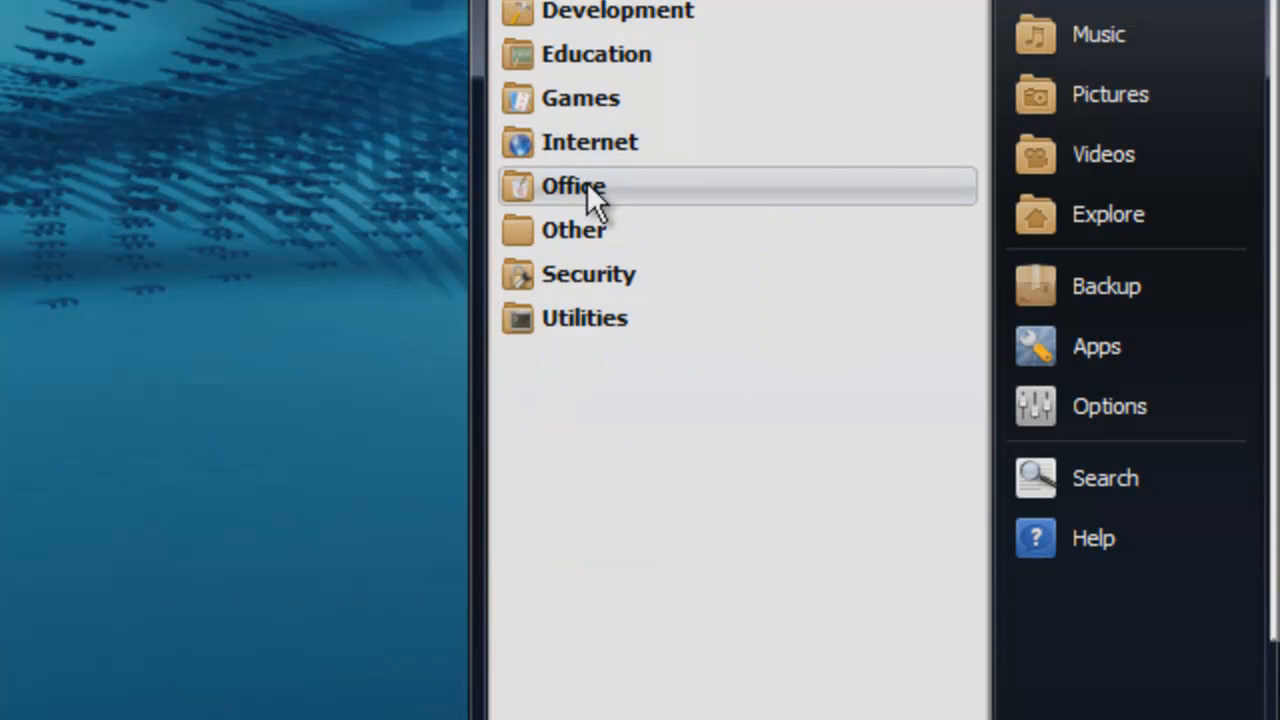
click(573, 186)
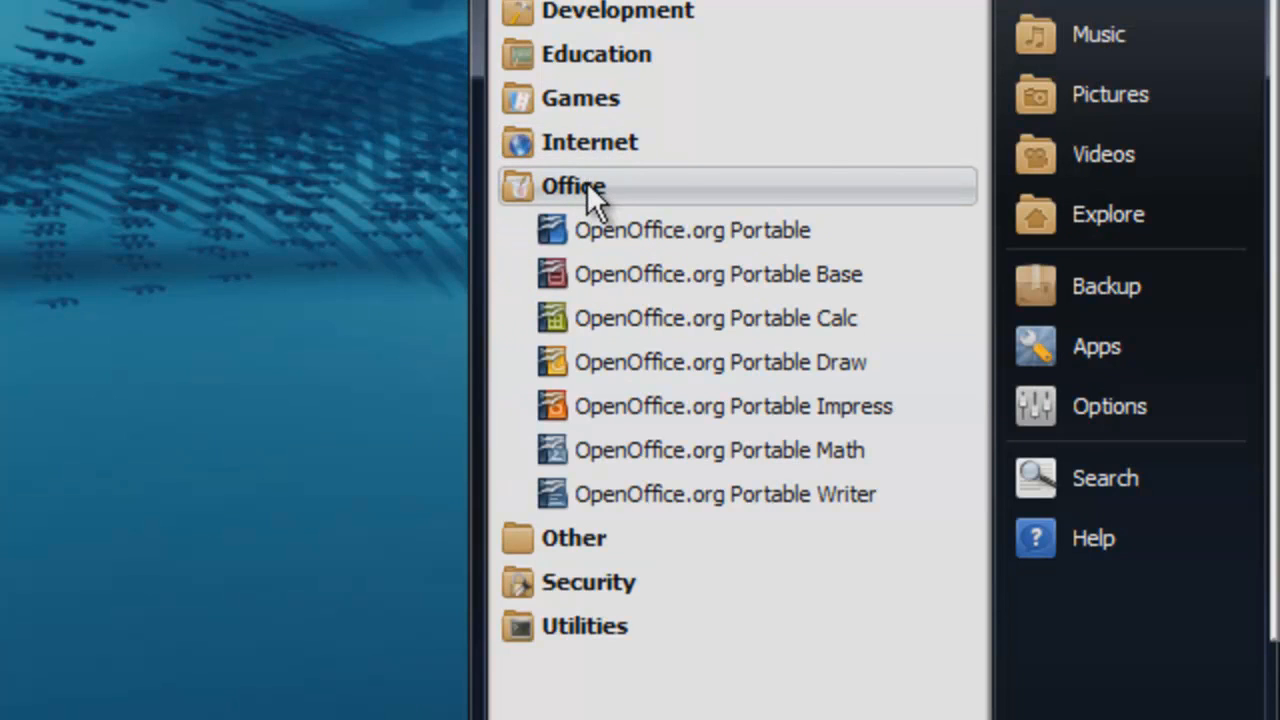
mouse_move(850, 240)
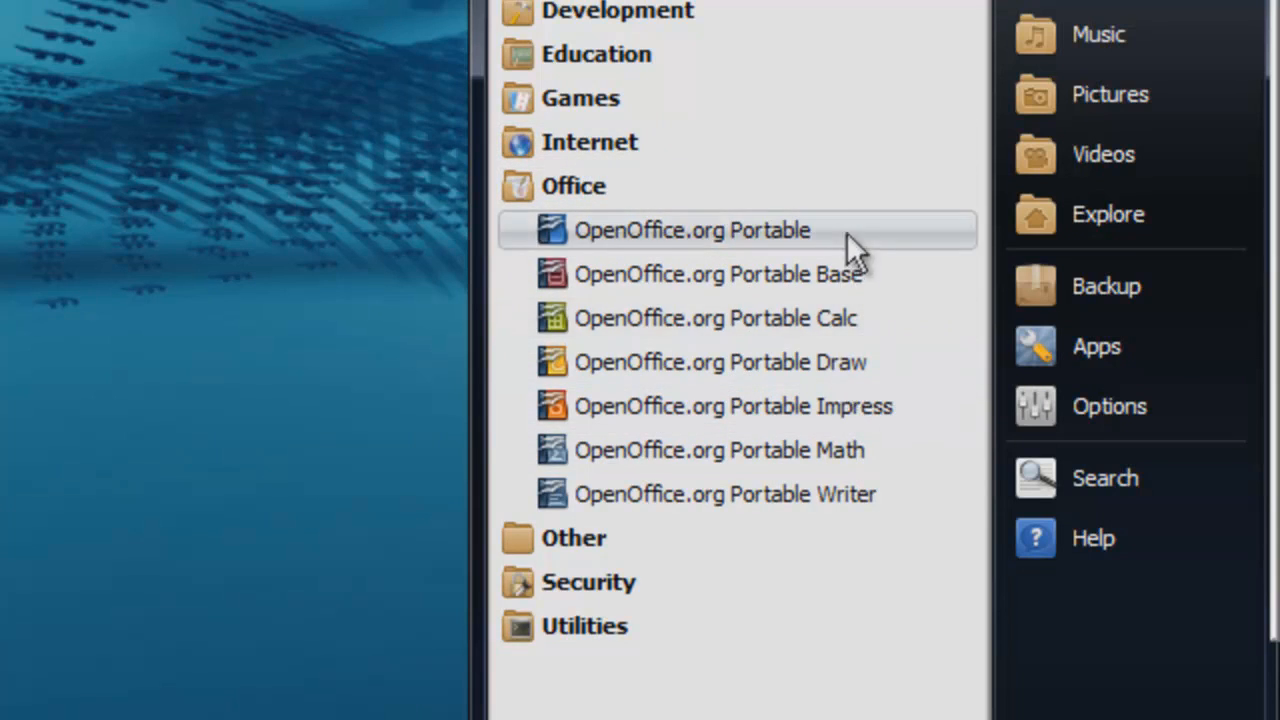